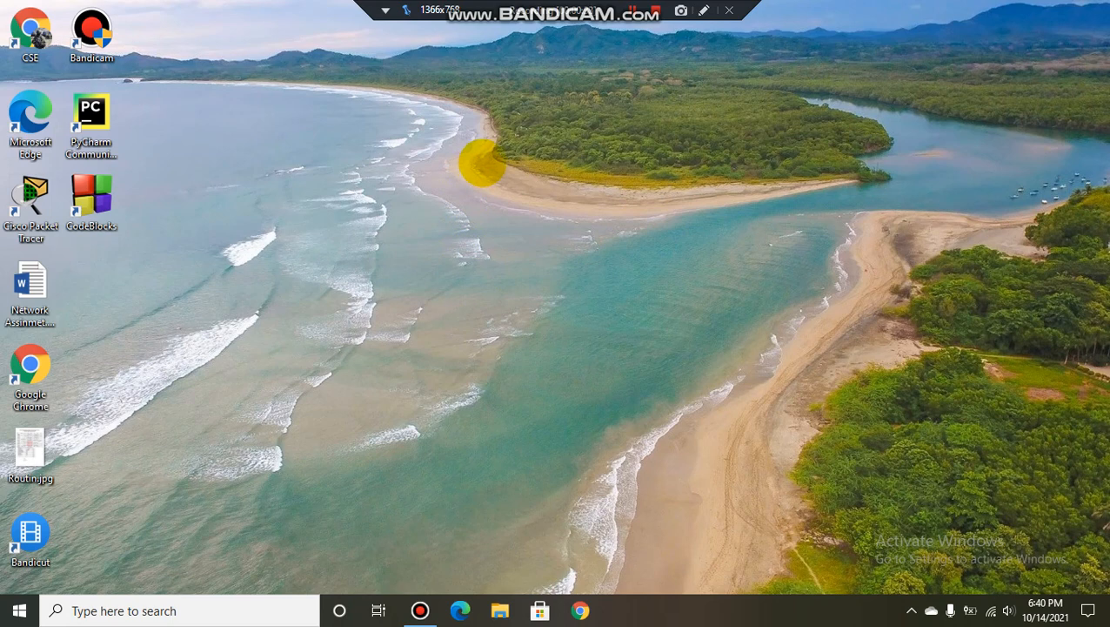
Launch Personalize from the desktop's right-click menu.
right_click(484, 166)
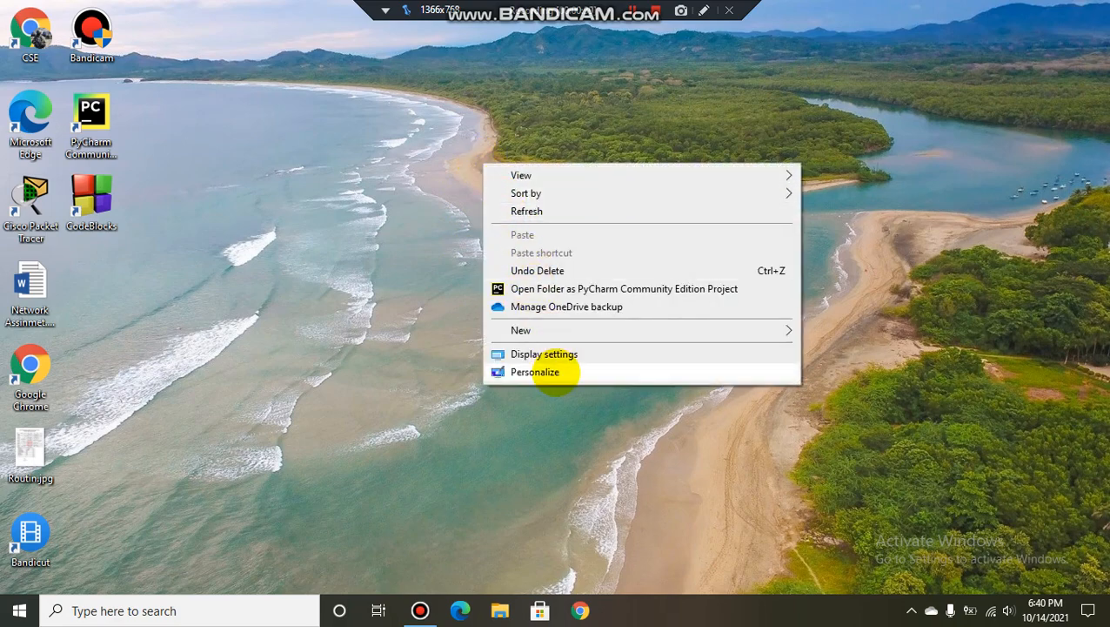
click(536, 373)
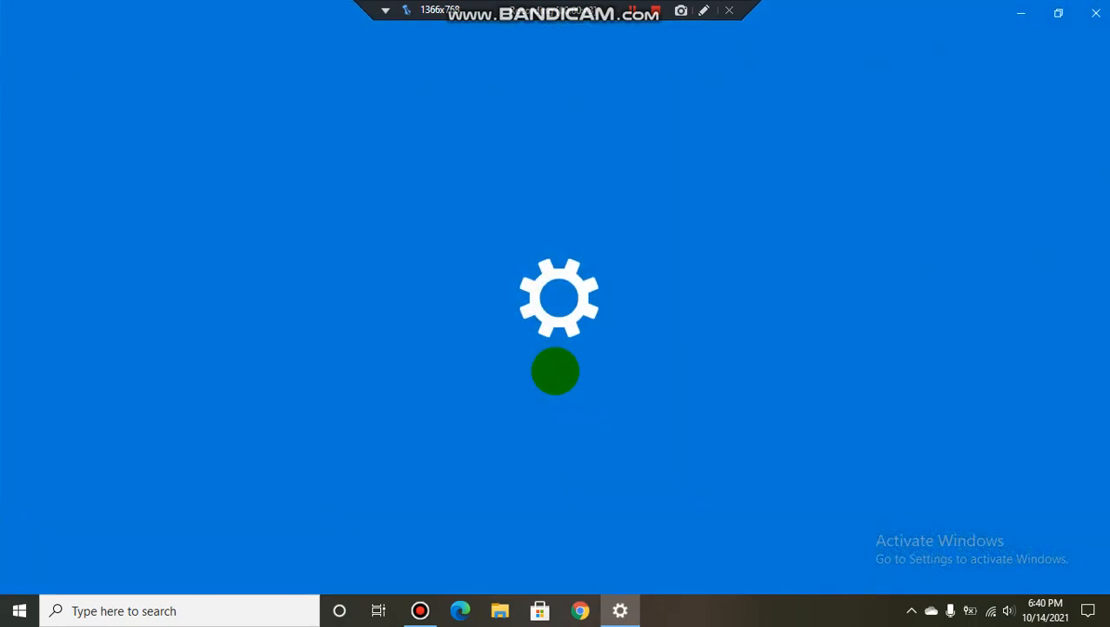
Move from Background to the Themes page in the Personalization sidebar.
click(620, 609)
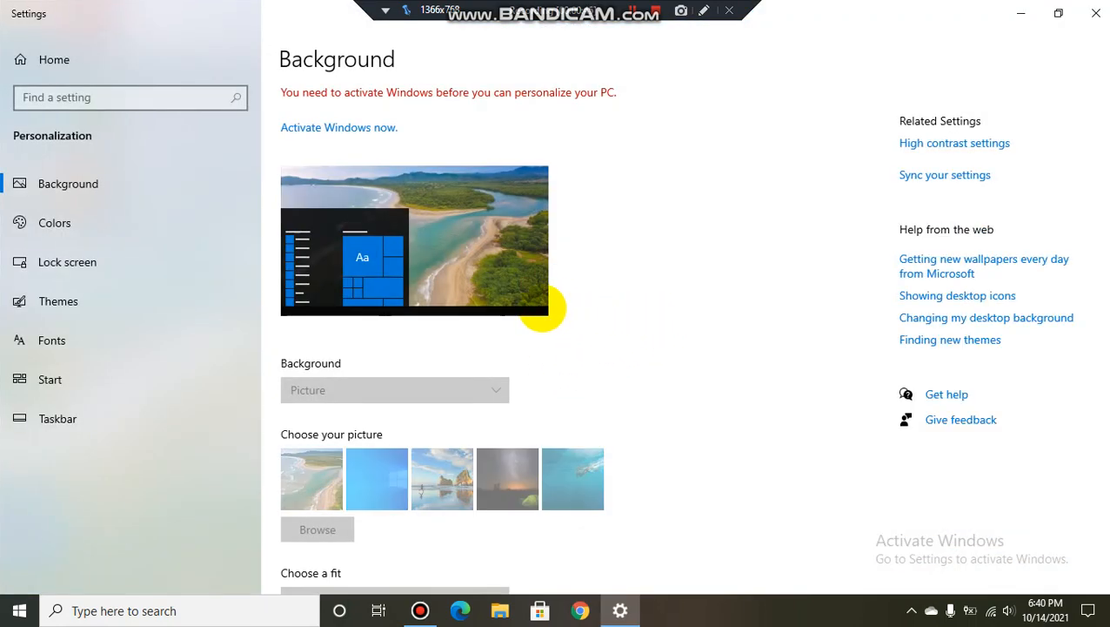
mouse_move(104, 303)
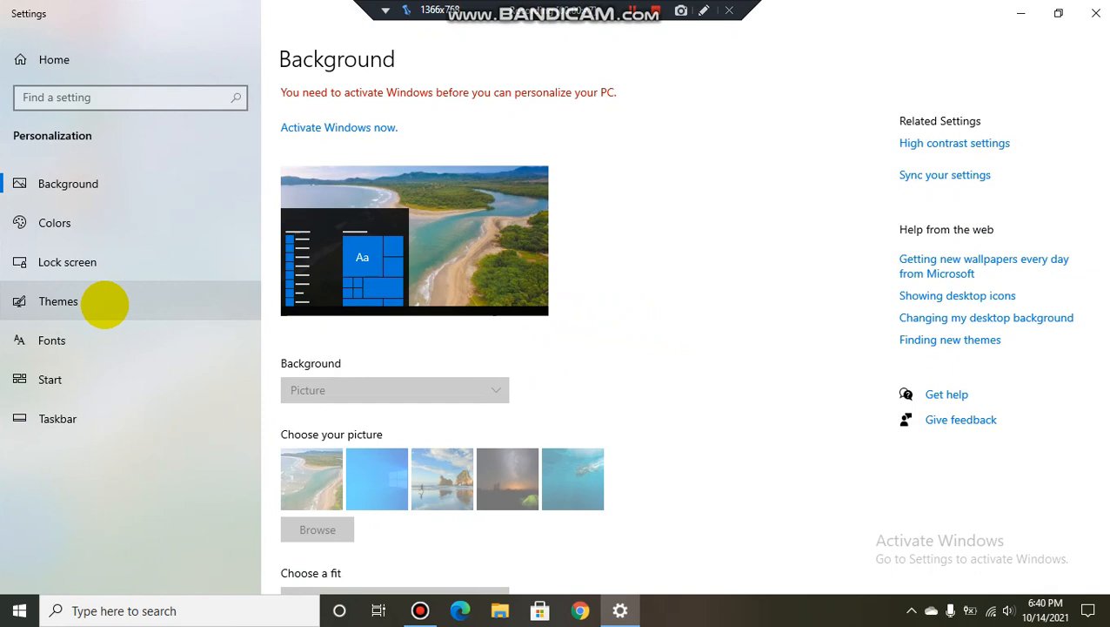
click(57, 299)
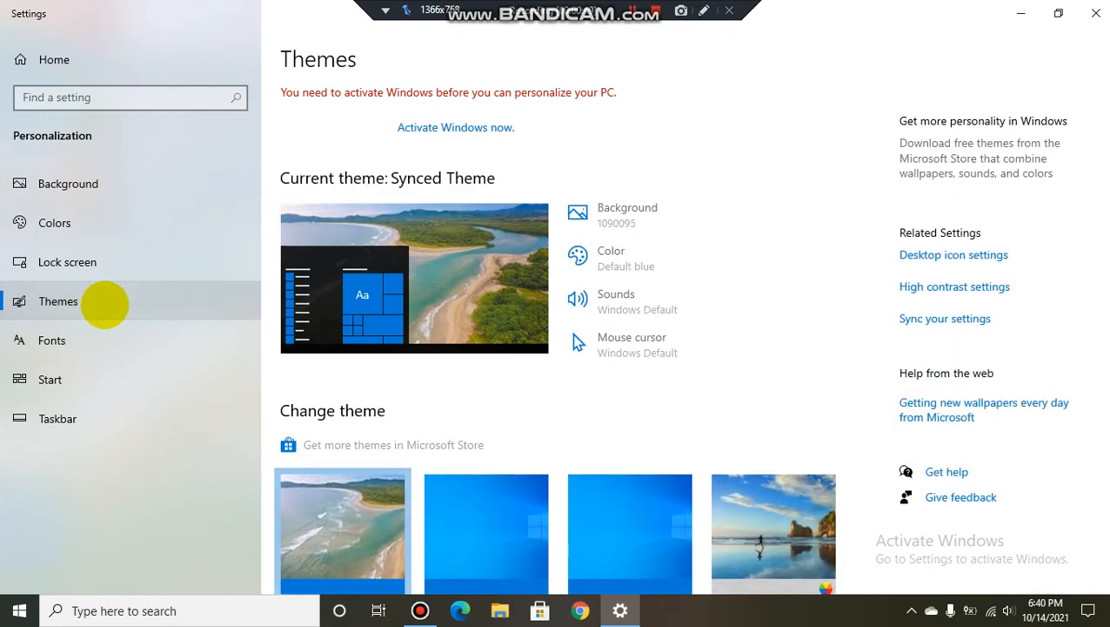
mouse_move(857, 280)
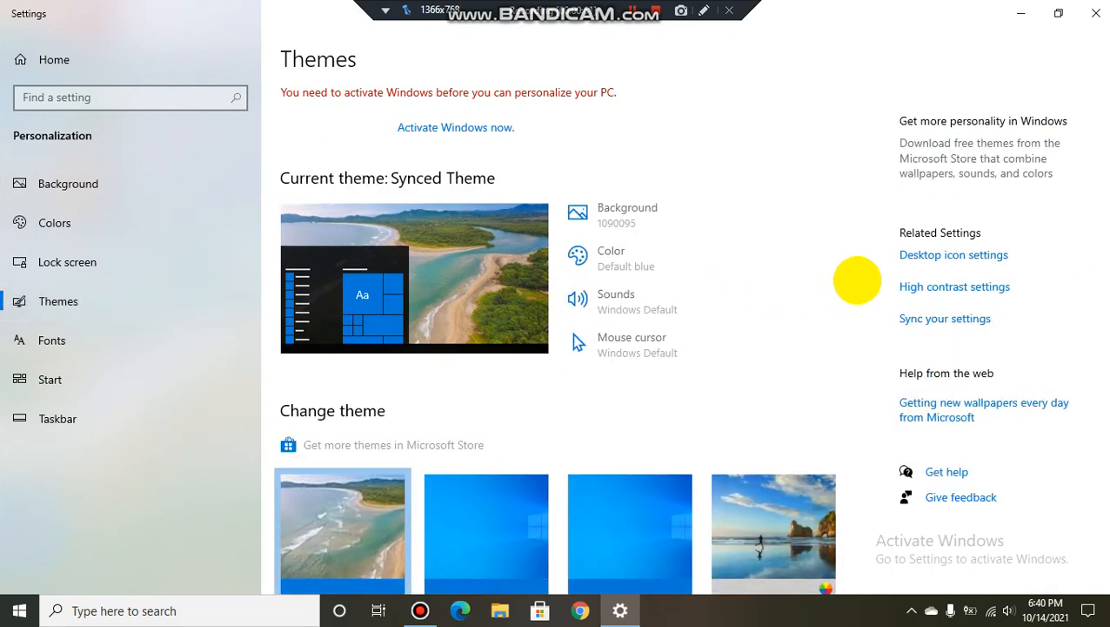
mouse_move(921, 254)
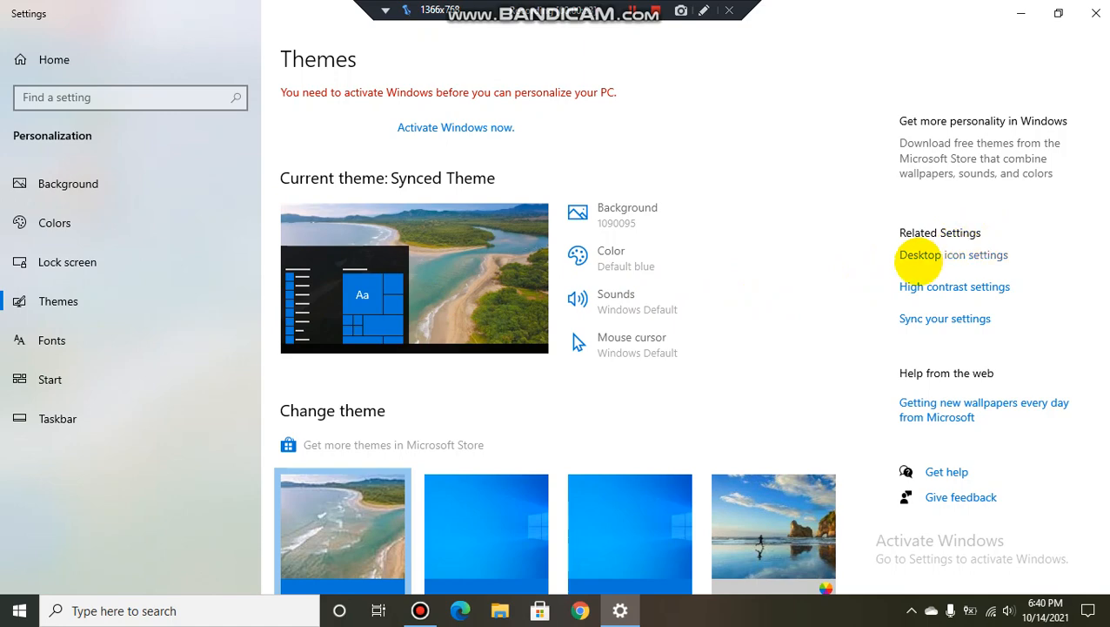
mouse_move(954, 254)
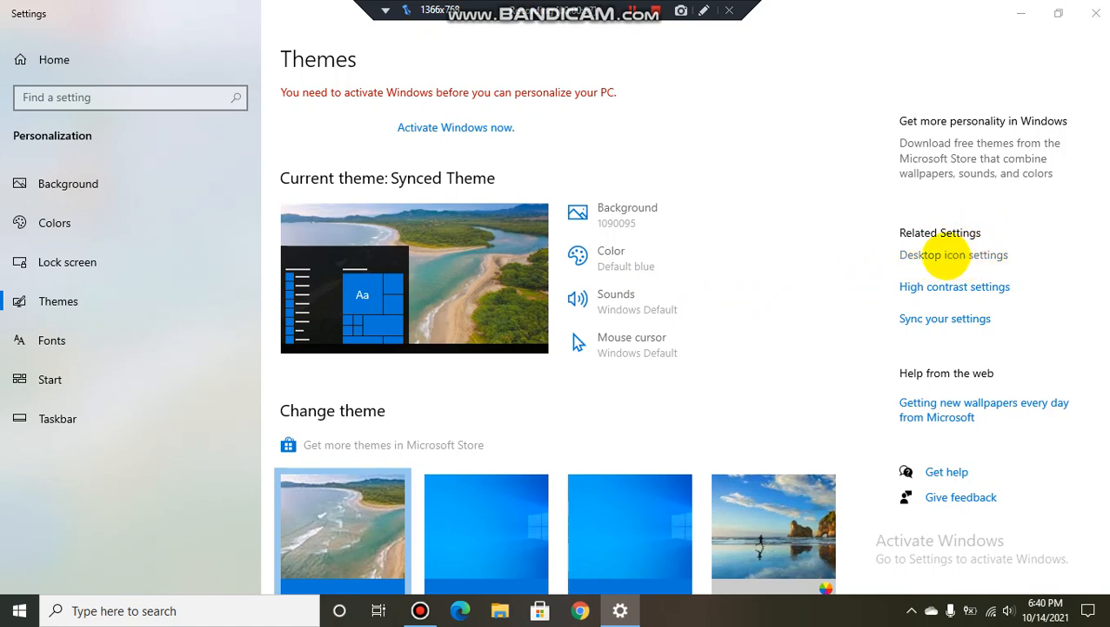
In Desktop Icon Settings, tick Computer and Recycle Bin and confirm with OK.
click(953, 254)
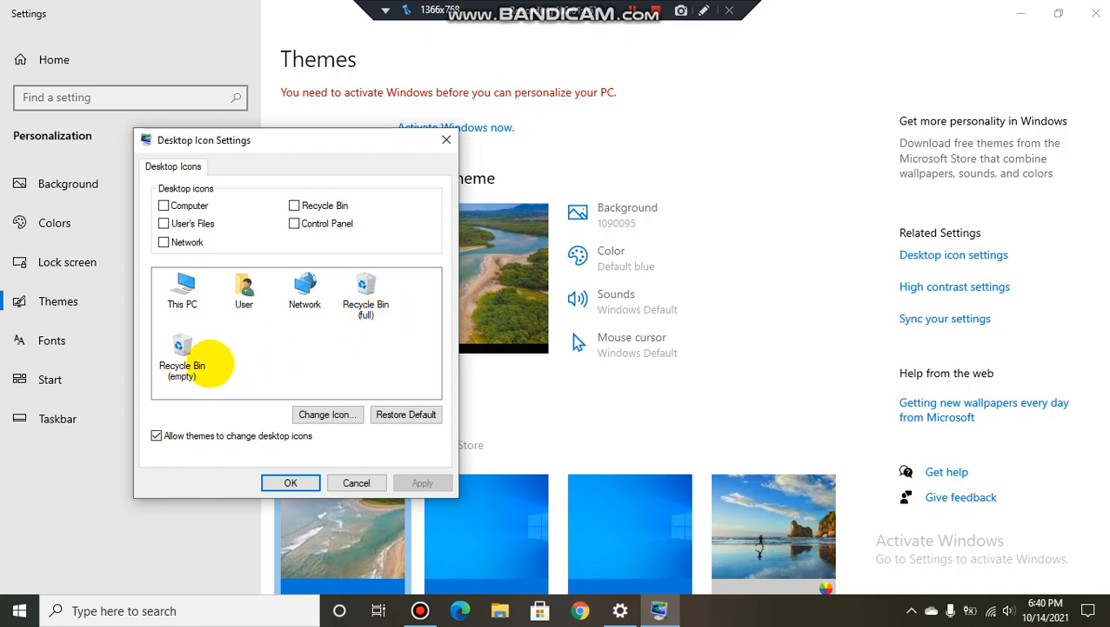
mouse_move(205, 348)
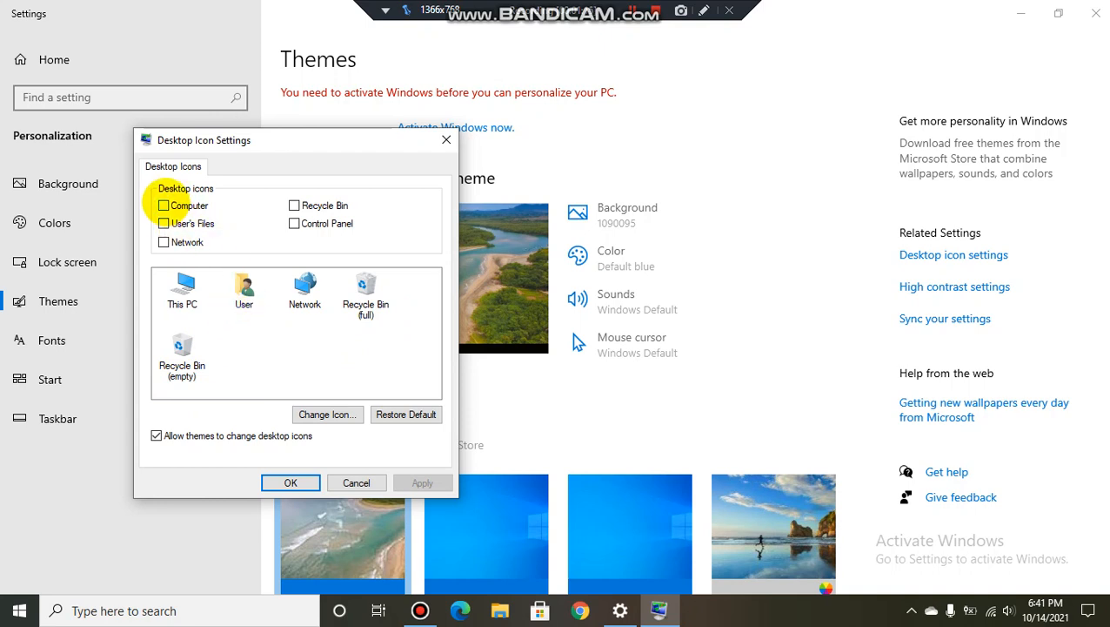
click(163, 205)
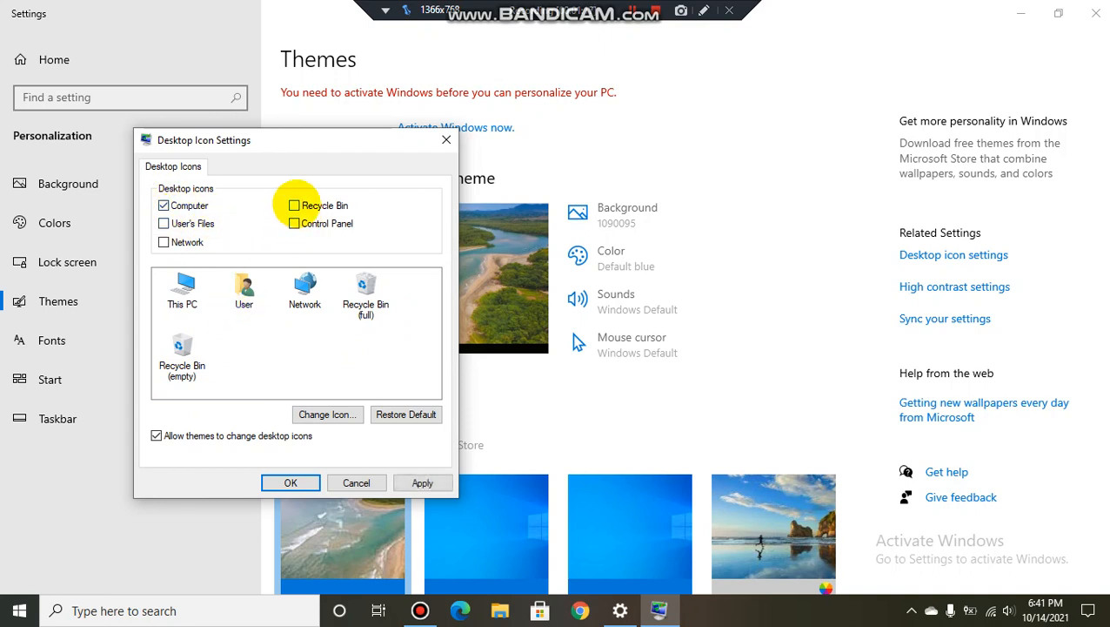
click(295, 205)
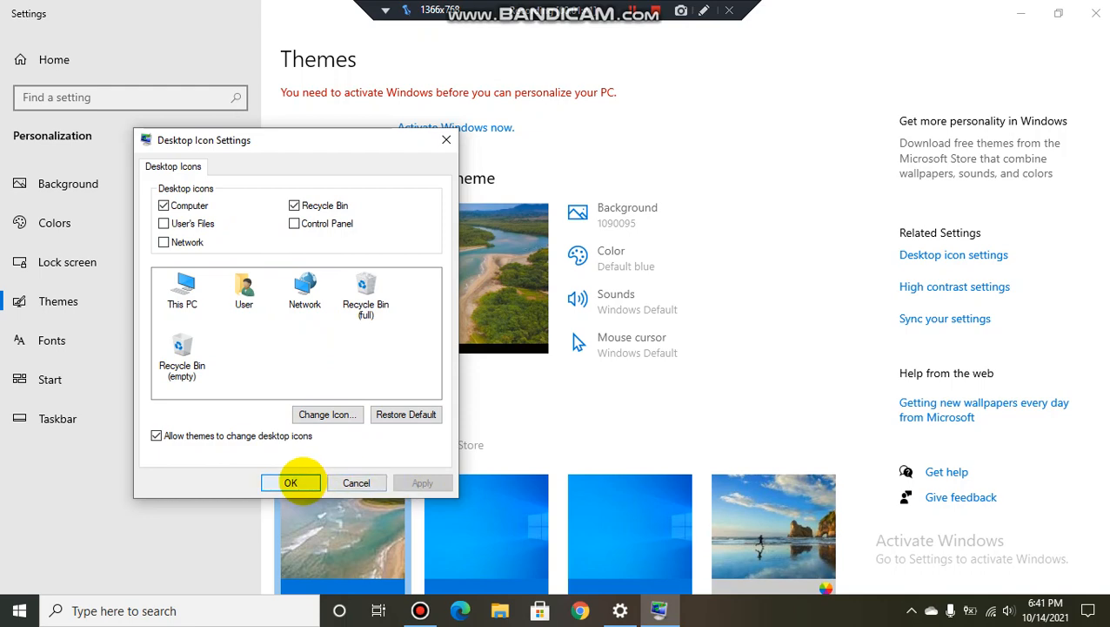
click(290, 482)
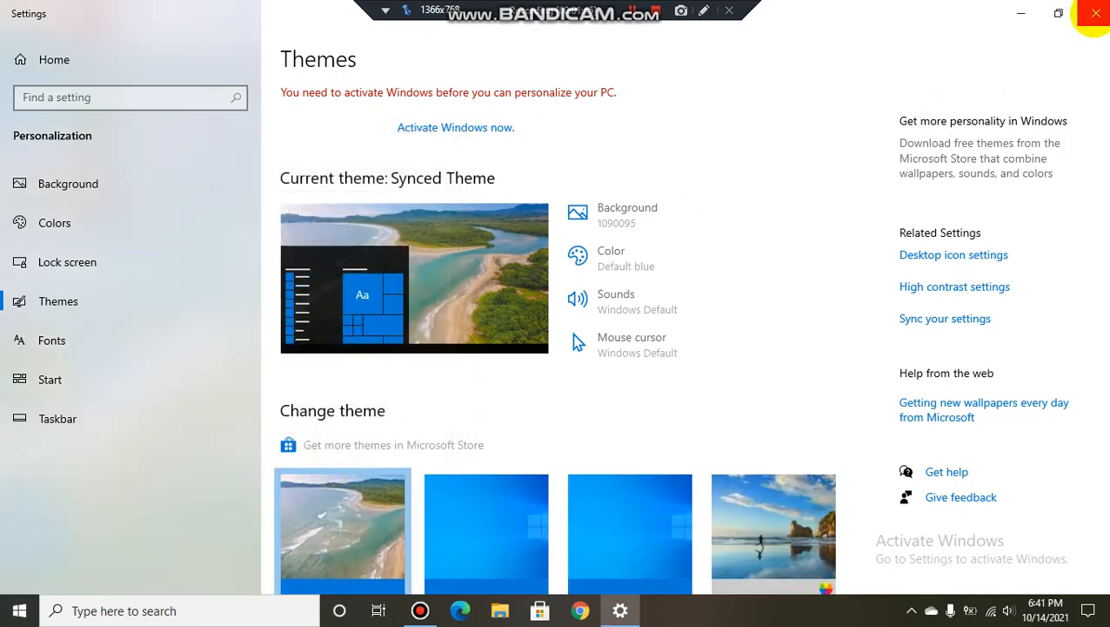
Close Settings to reveal the This PC and Recycle Bin icons on the desktop.
click(1096, 14)
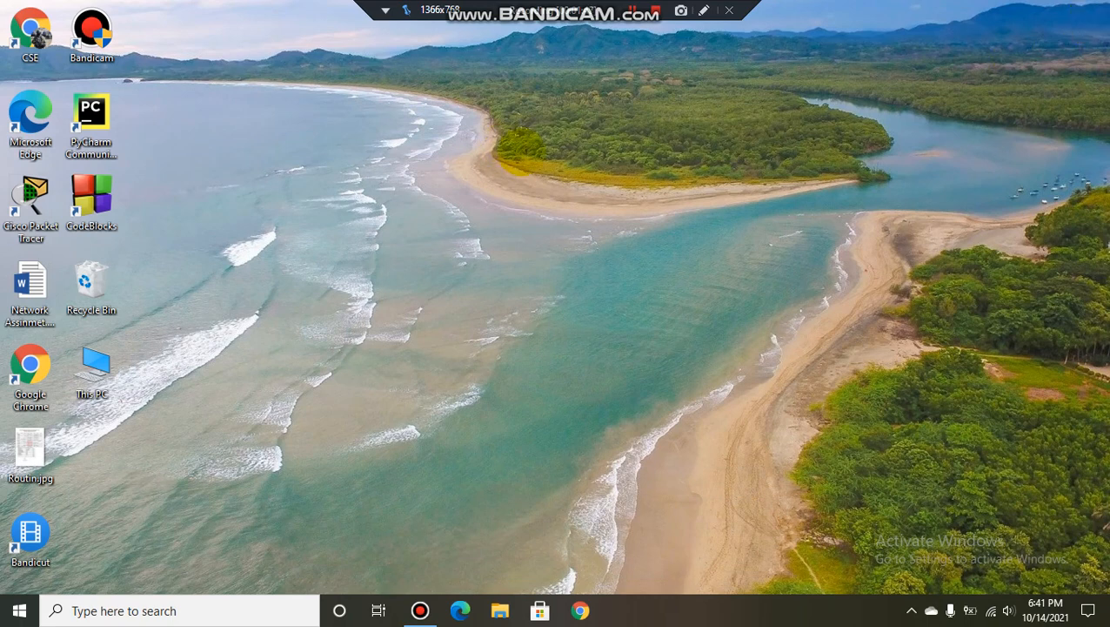
click(91, 366)
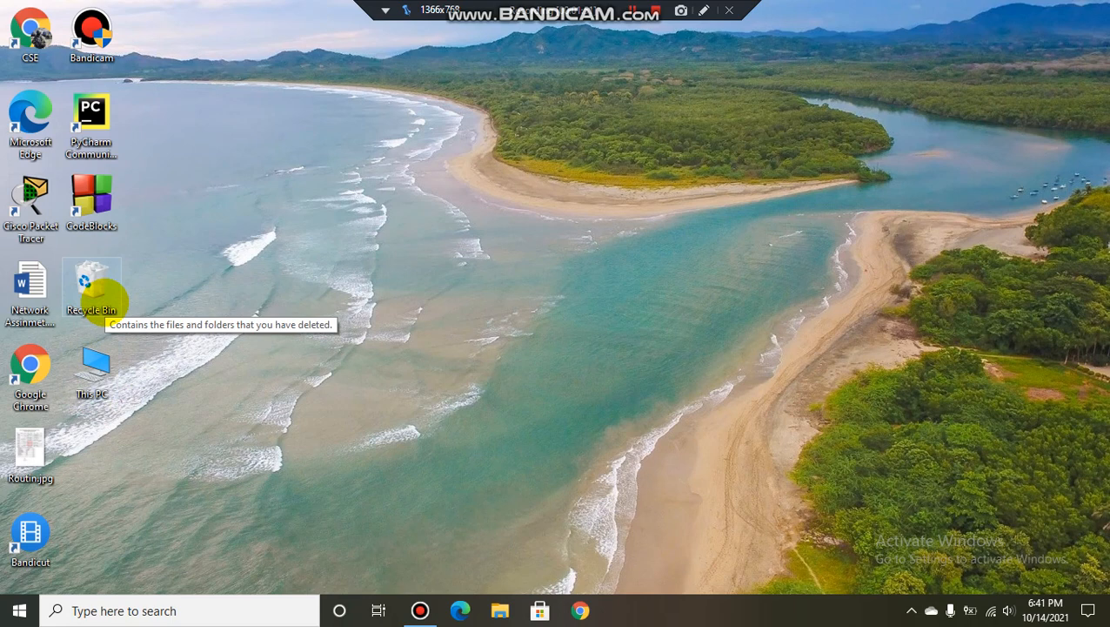
mouse_move(242, 316)
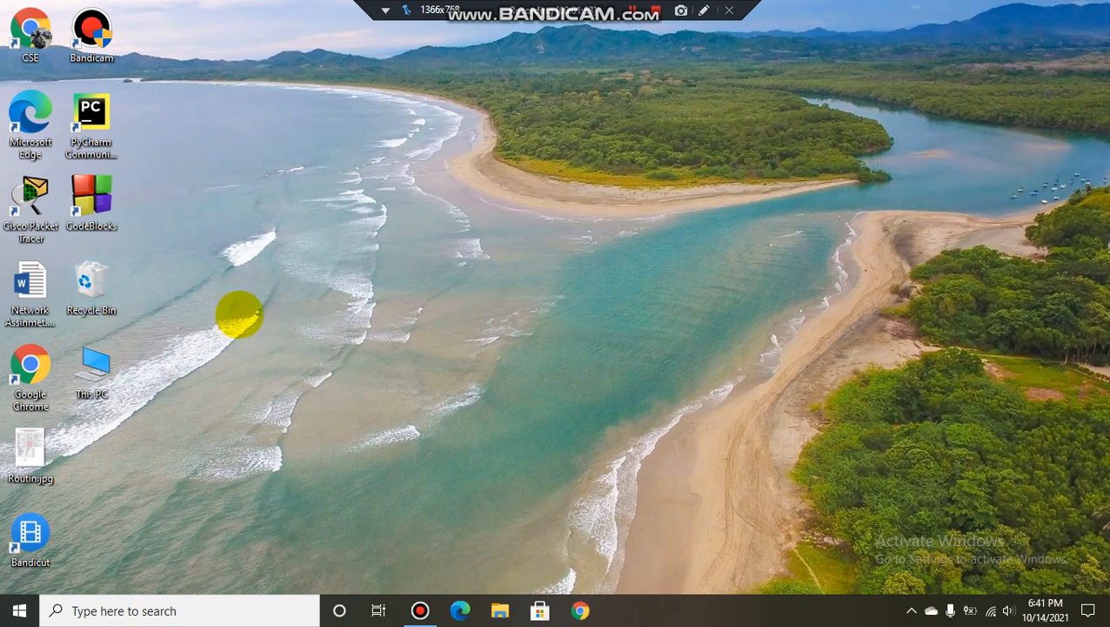